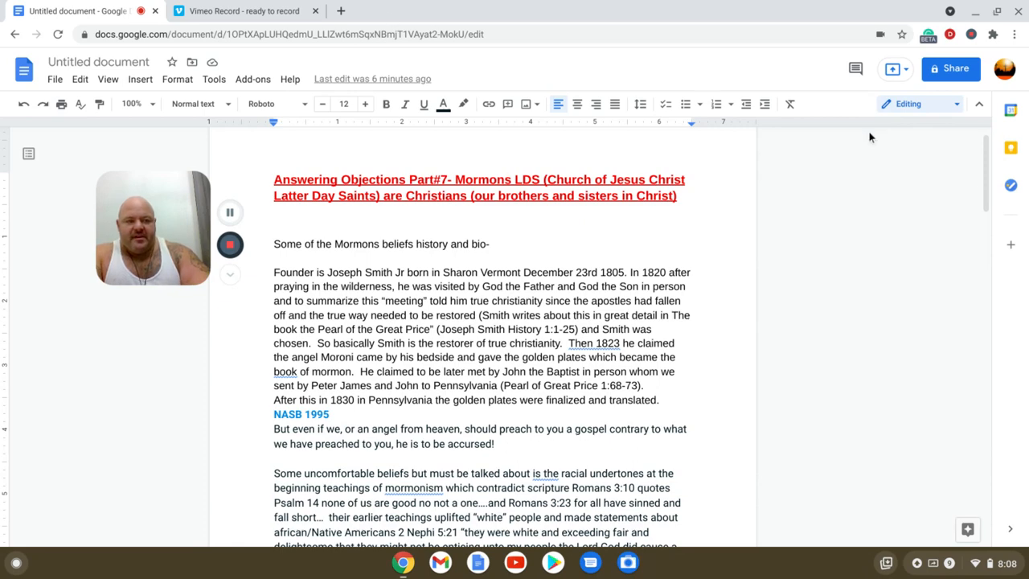
pyautogui.moveTo(988, 180)
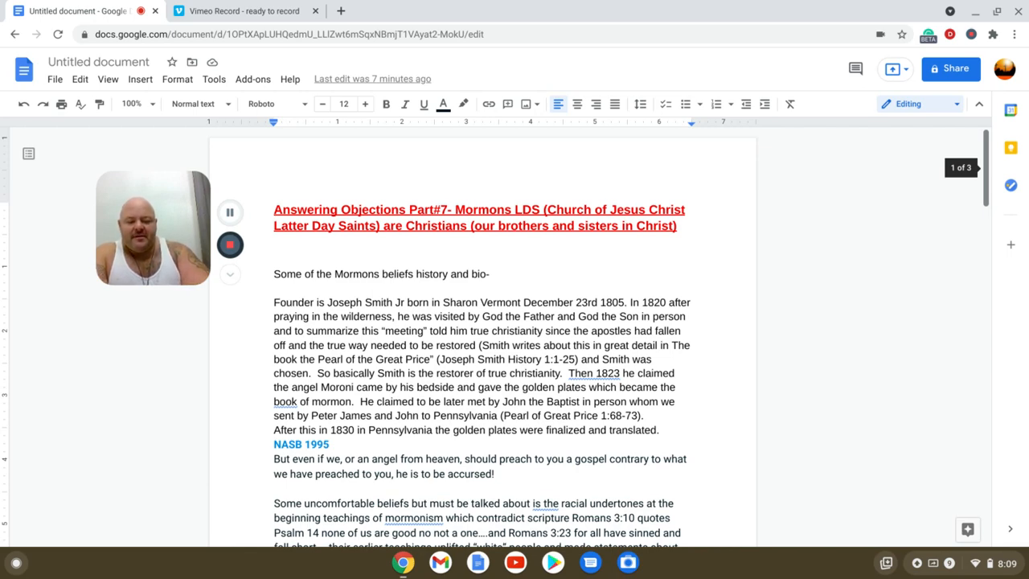
# Scroll down to show the racial-undertones paragraph ending with the golden plates at Cumorah.
pyautogui.scroll(-3)
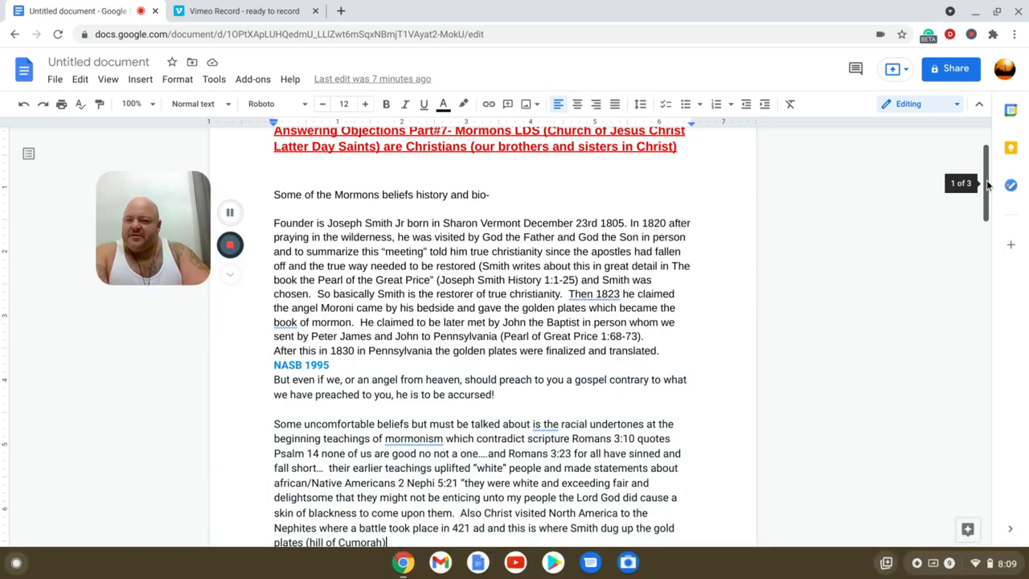
pyautogui.scroll(-3)
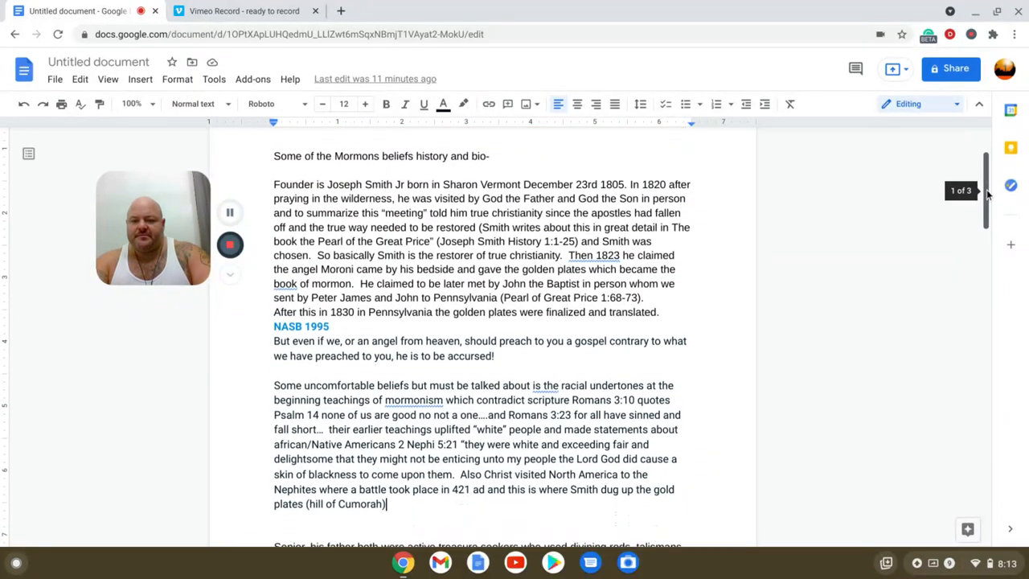
# Scroll down to the paragraph on Smith's treasure-seeking, seer stone and 1826 hearing.
pyautogui.scroll(-3)
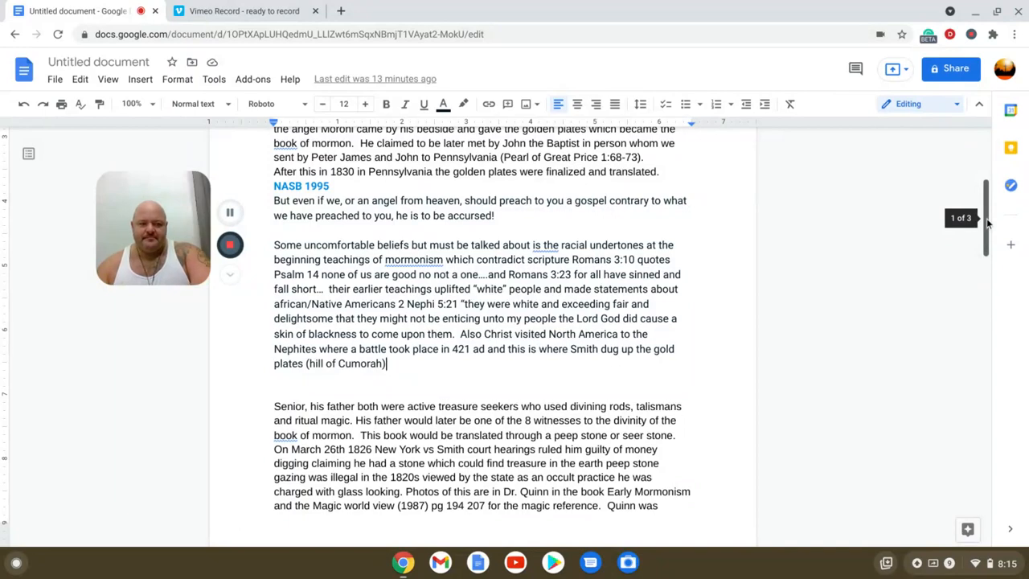
# Scroll to the top of page two covering Quinn's excommunication, the two LDS groups and polygamy.
pyautogui.scroll(-3)
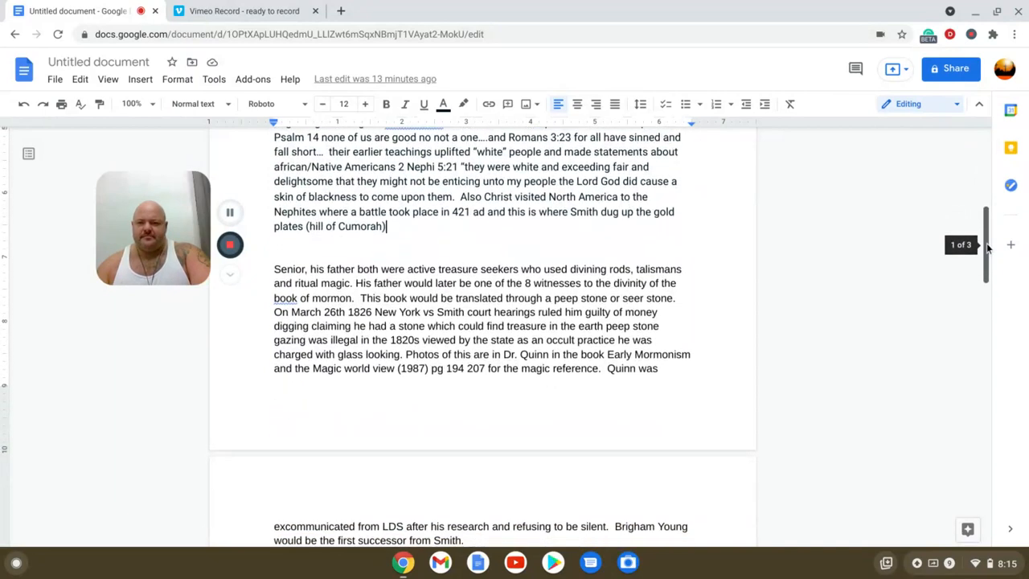
pyautogui.scroll(-3)
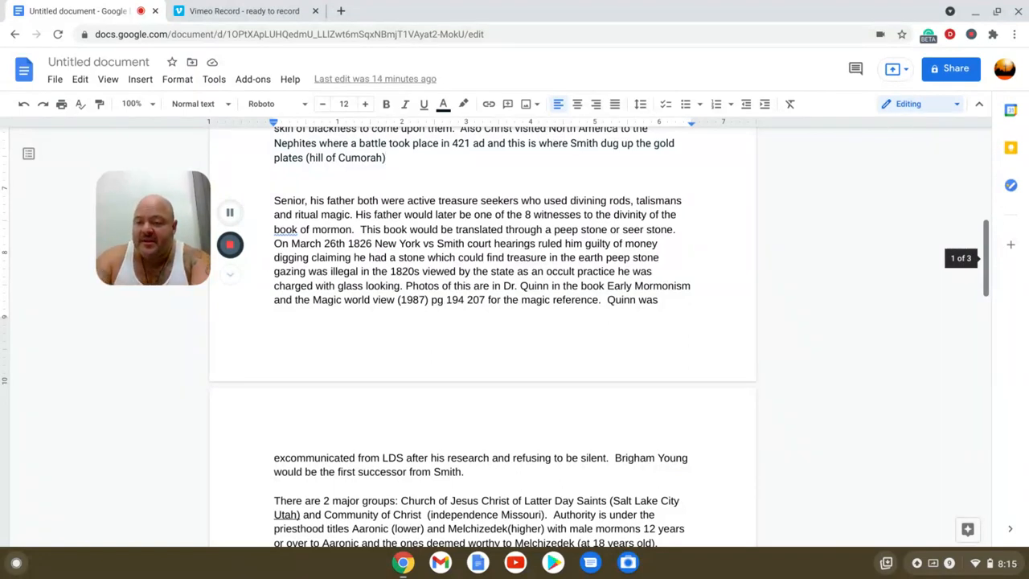
pyautogui.click(386, 158)
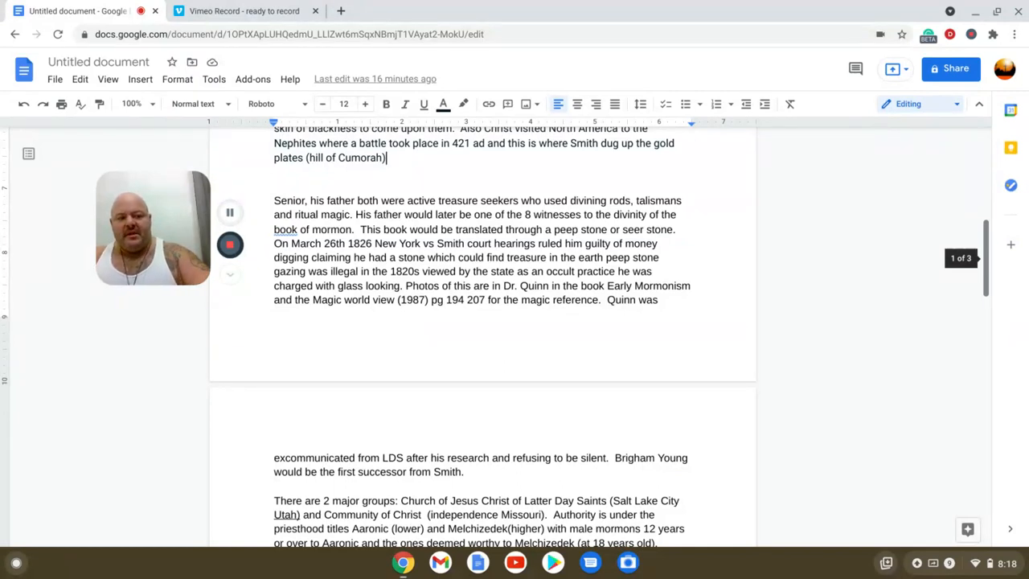
pyautogui.scroll(-3)
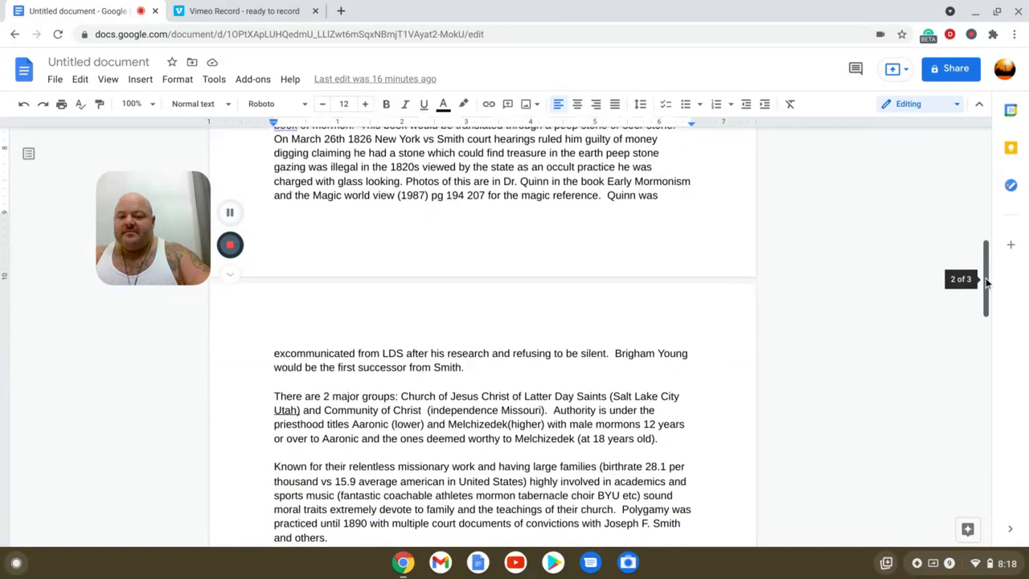
pyautogui.scroll(-3)
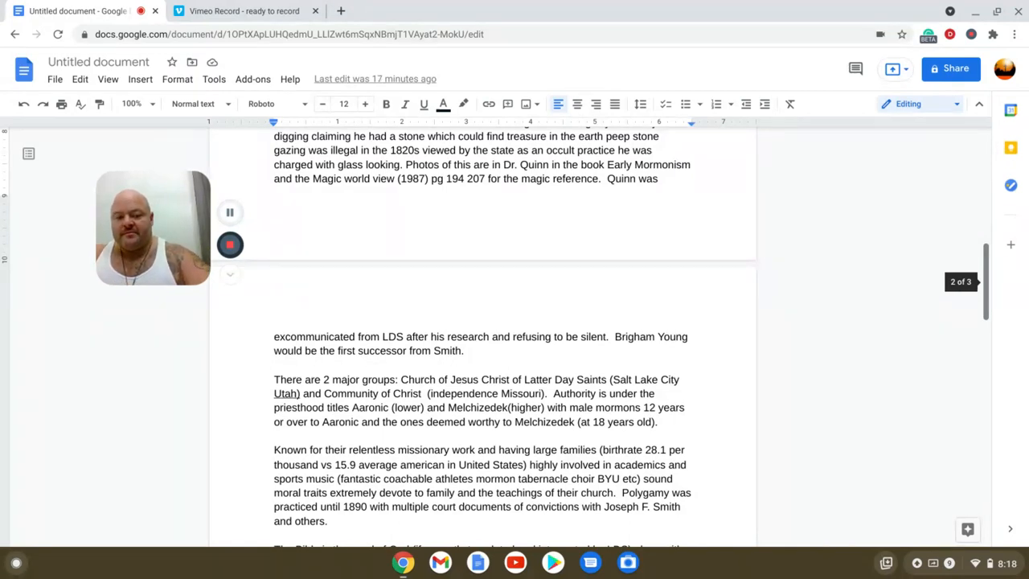
# Scroll down to the page-two paragraphs on scripture, polytheism, the Trinity and angelic visits.
pyautogui.scroll(-3)
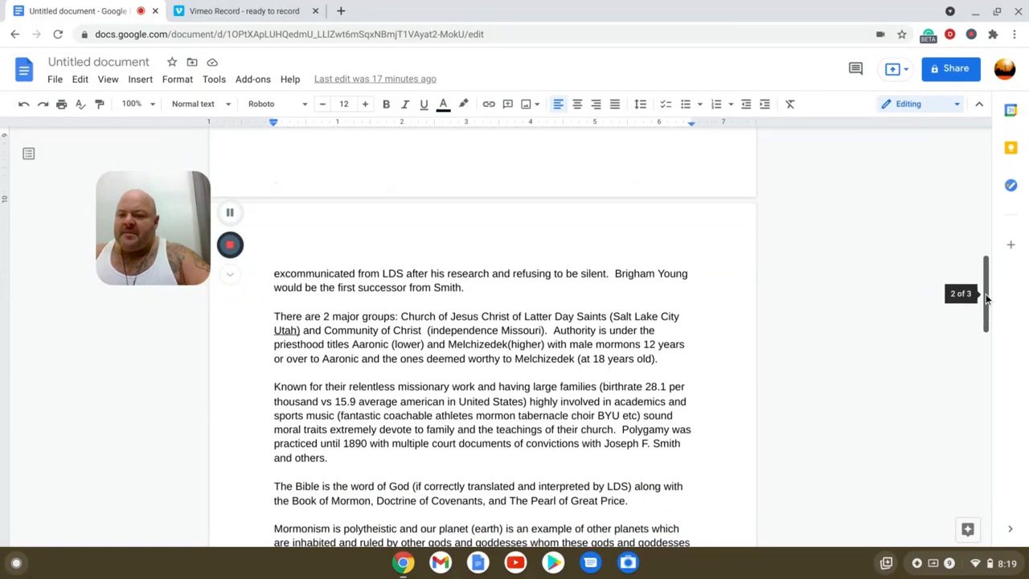
pyautogui.scroll(-3)
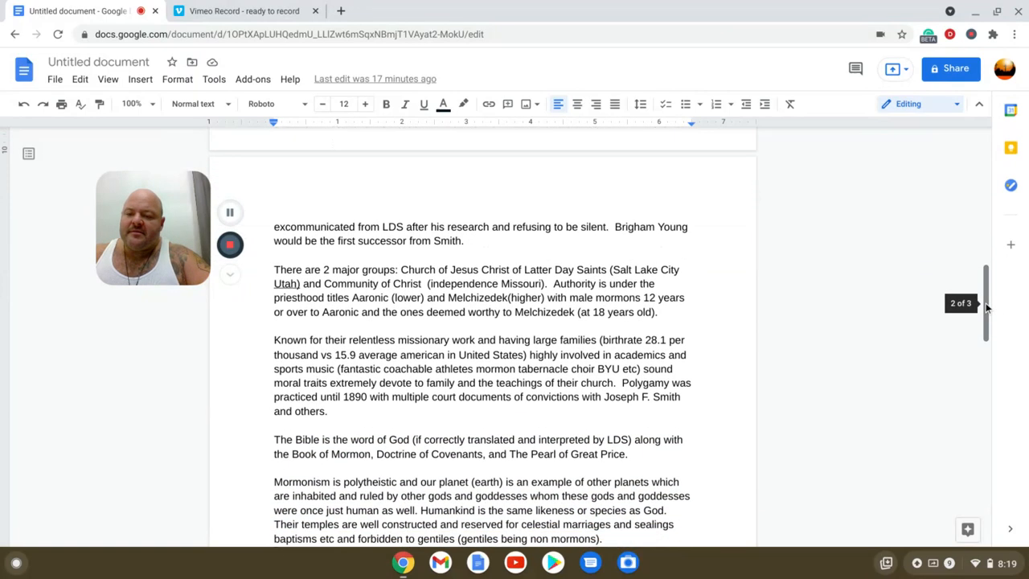
pyautogui.scroll(-3)
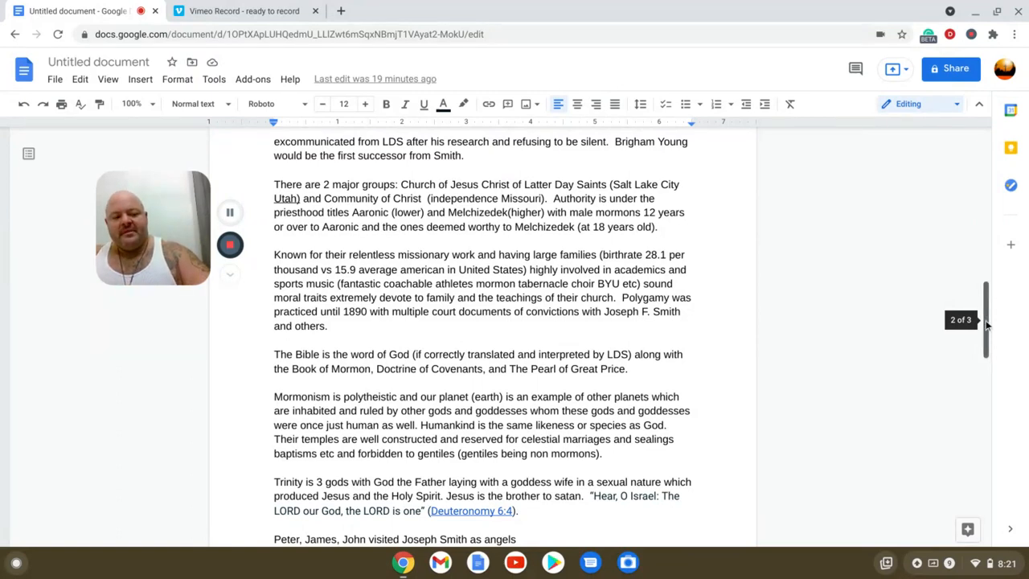
# Scroll down to show Smith's 1829 claims and his boast quote at the end of page two.
pyautogui.scroll(-3)
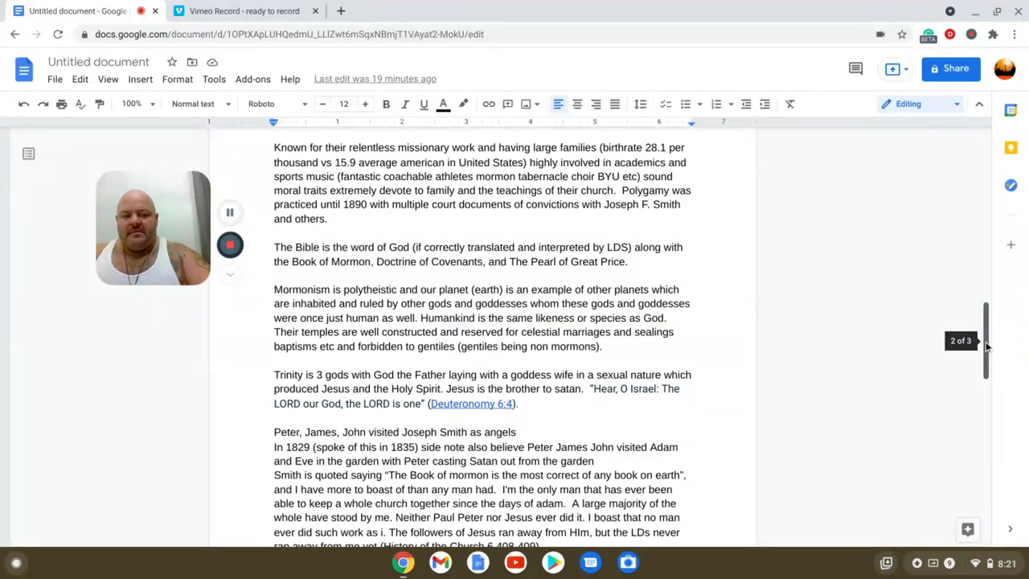
pyautogui.scroll(-3)
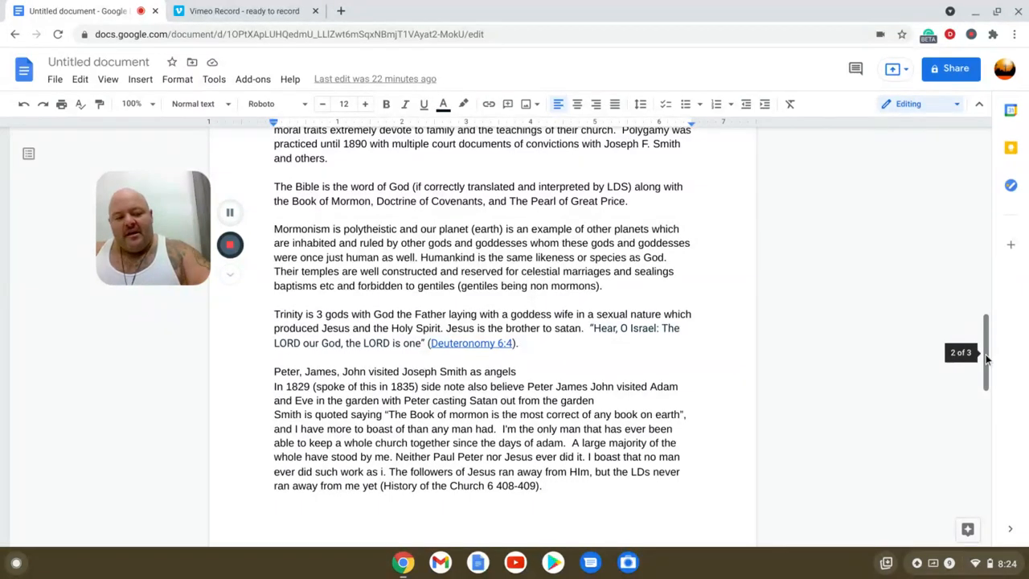
# Scroll onto page three opening with the paragraph on salvation by works and temple tithing.
pyautogui.scroll(-3)
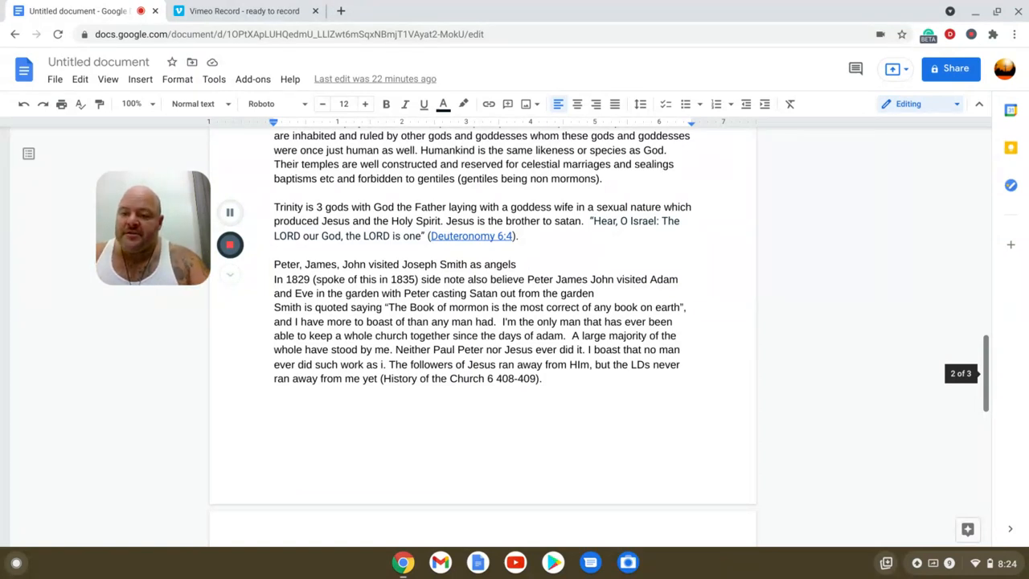
pyautogui.scroll(-3)
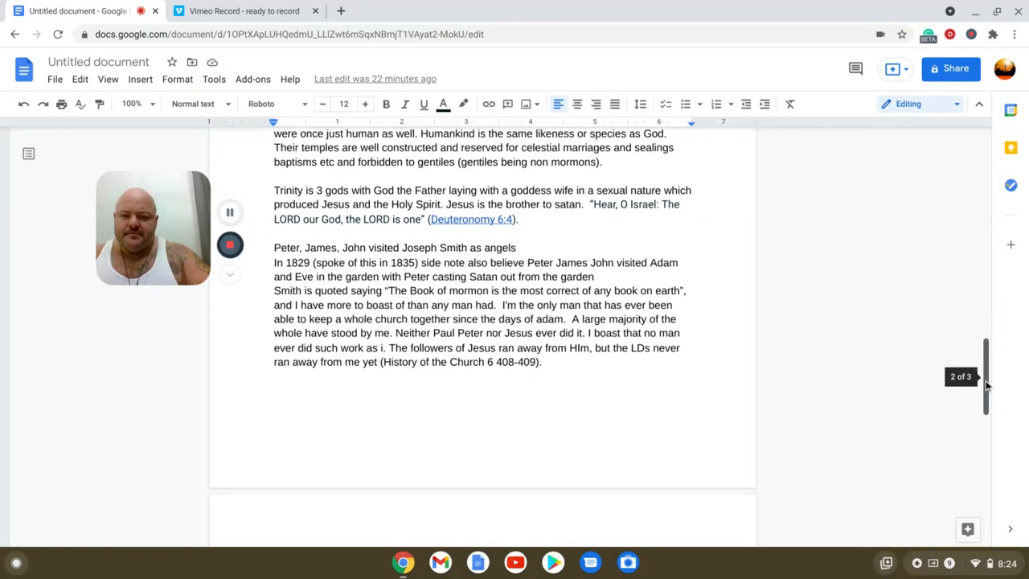
pyautogui.scroll(-3)
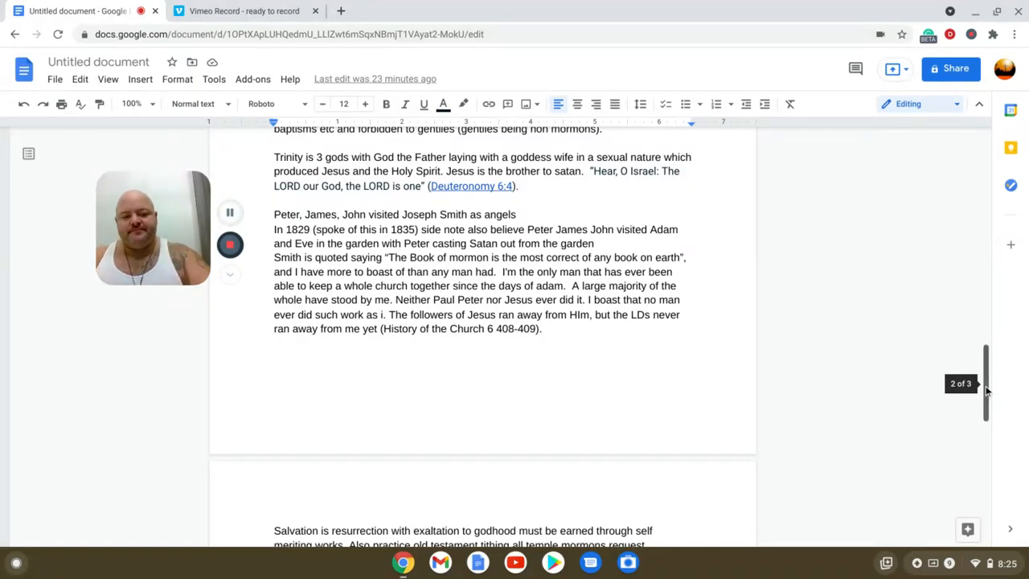
pyautogui.scroll(-3)
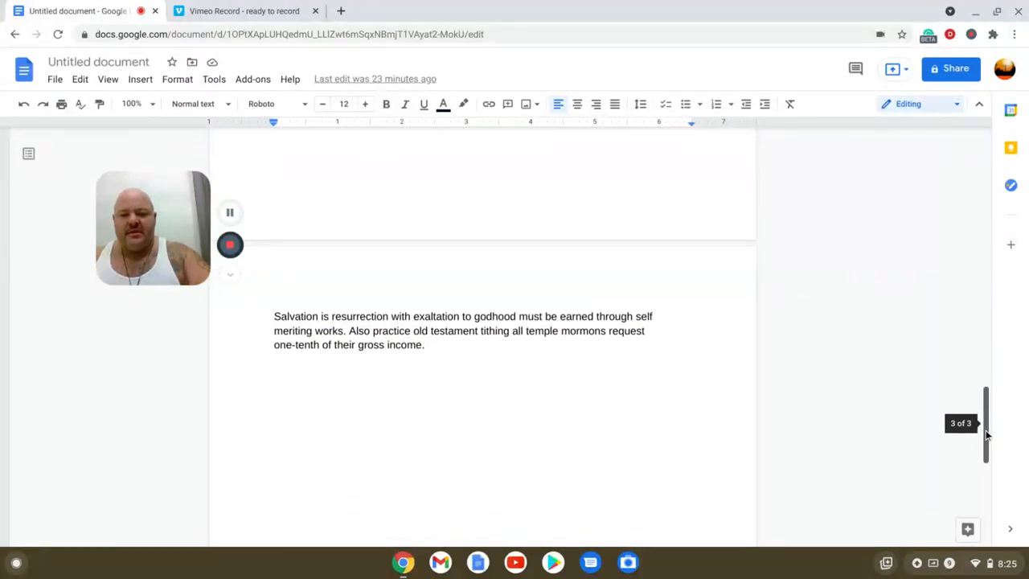
pyautogui.scroll(-3)
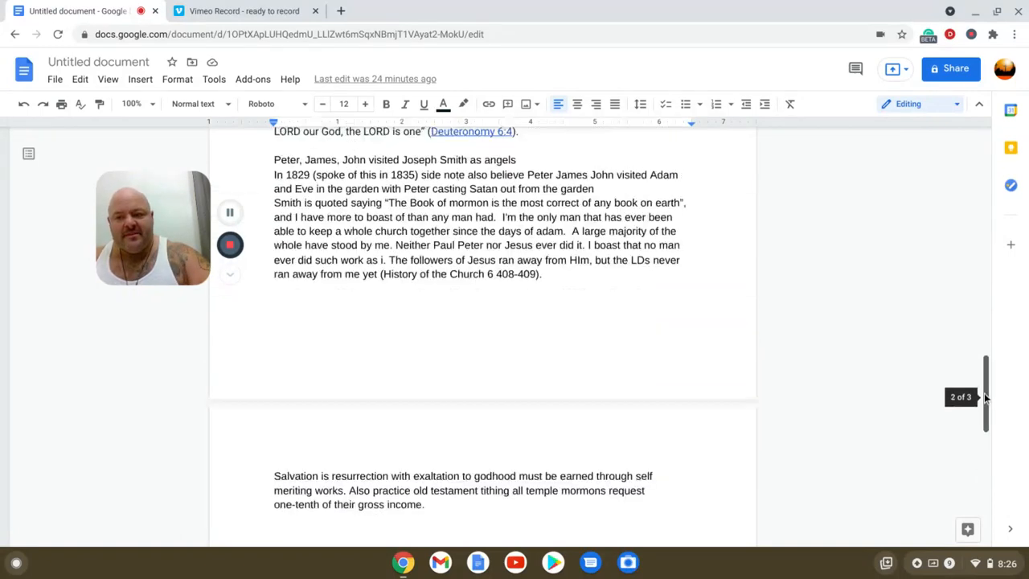
pyautogui.scroll(-3)
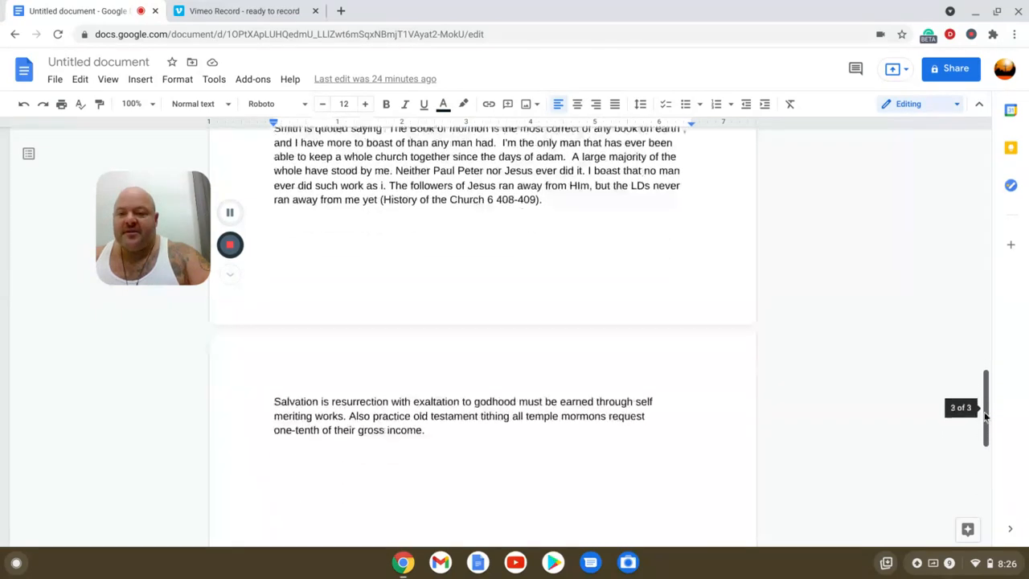
pyautogui.scroll(-3)
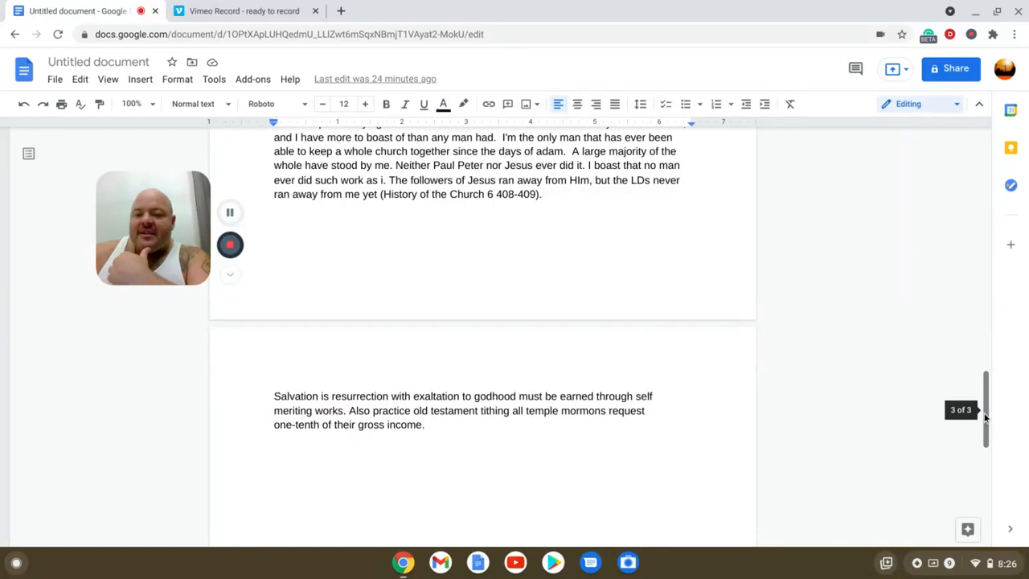